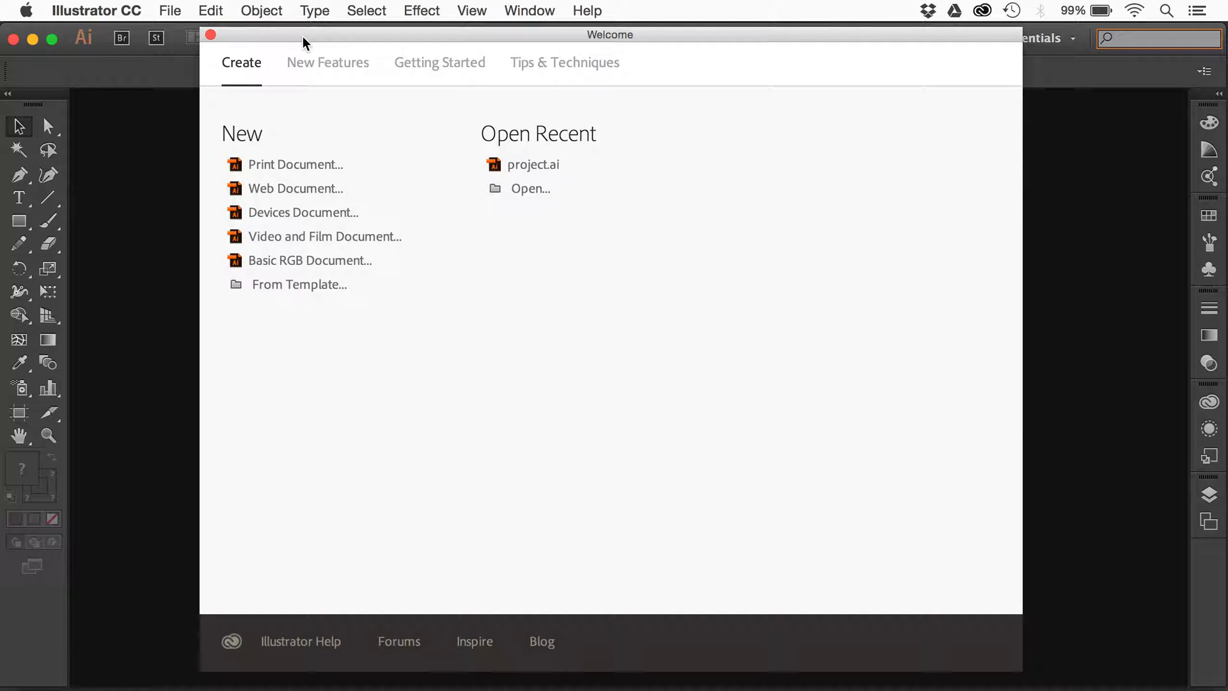
pyautogui.moveTo(677, 556)
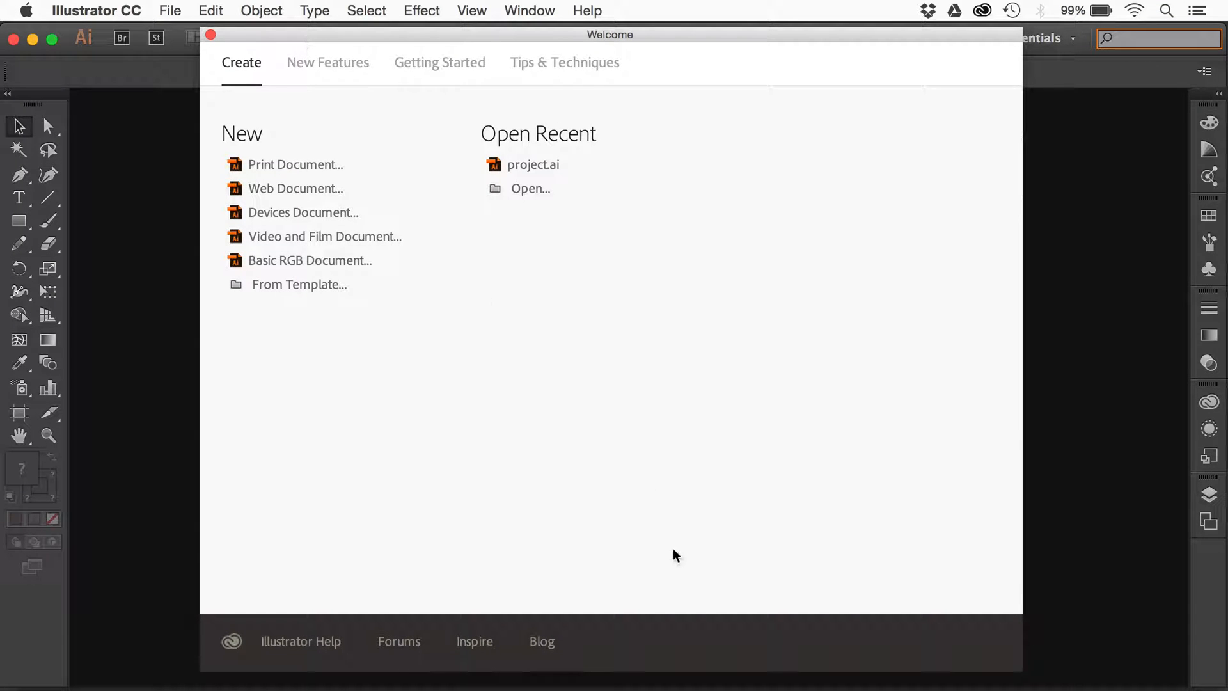
pyautogui.moveTo(538, 164)
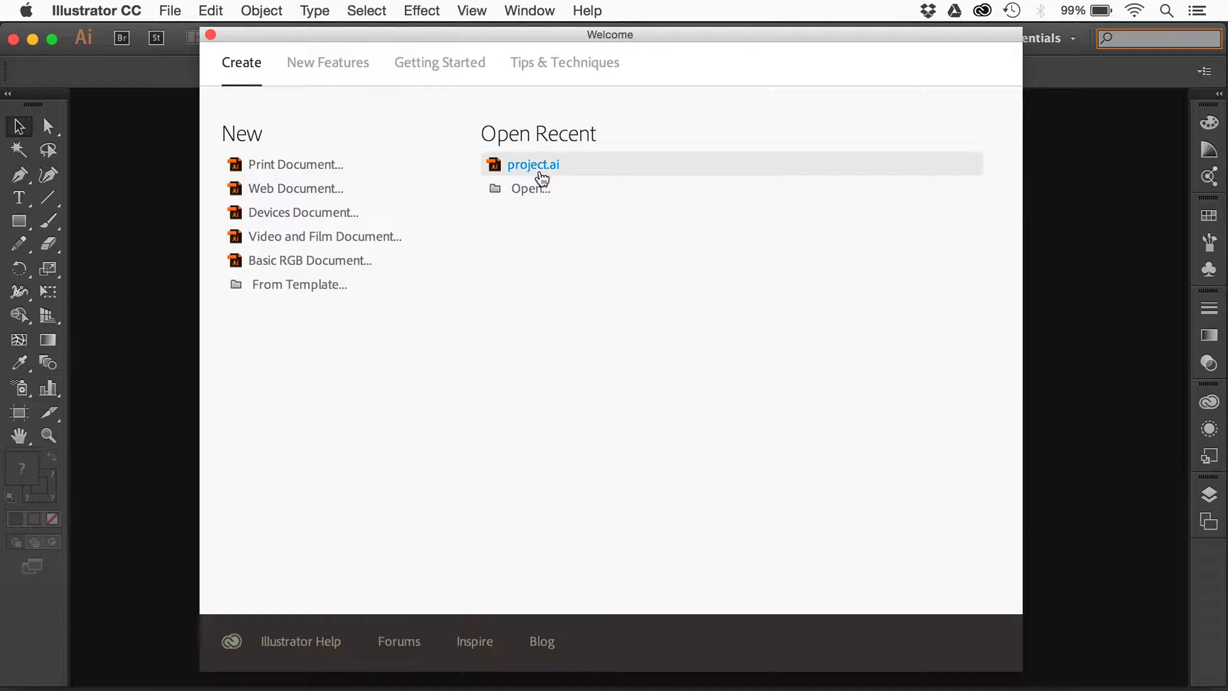
pyautogui.moveTo(783, 170)
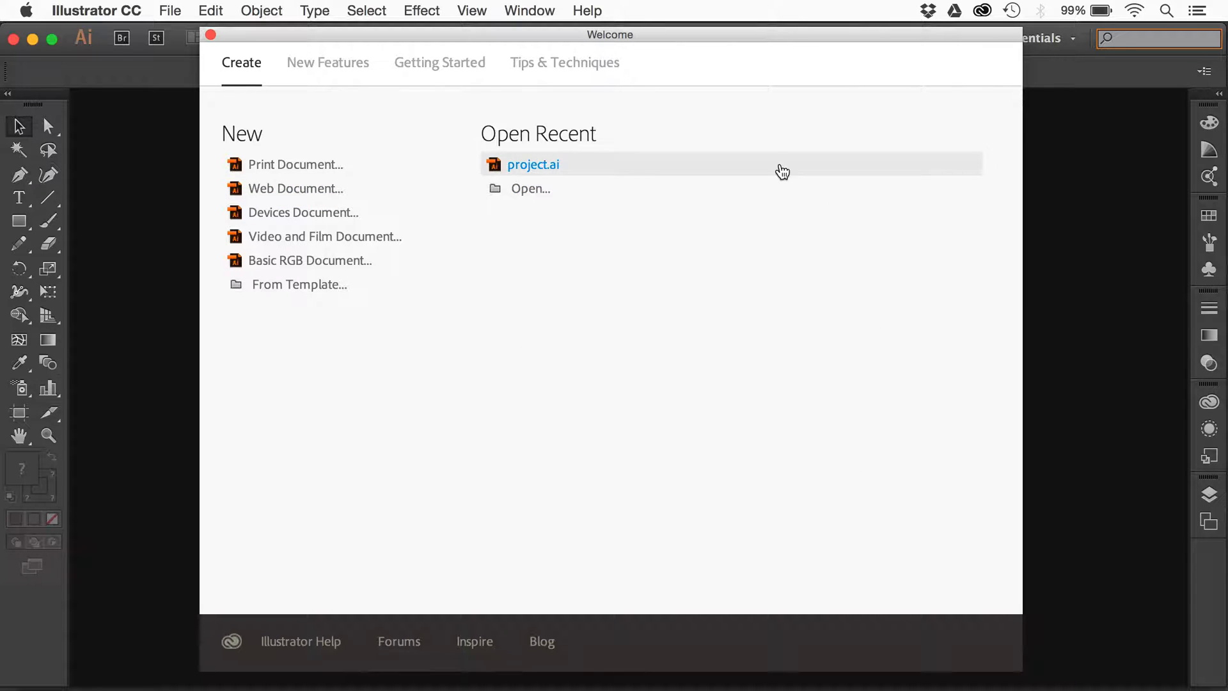
pyautogui.moveTo(798, 348)
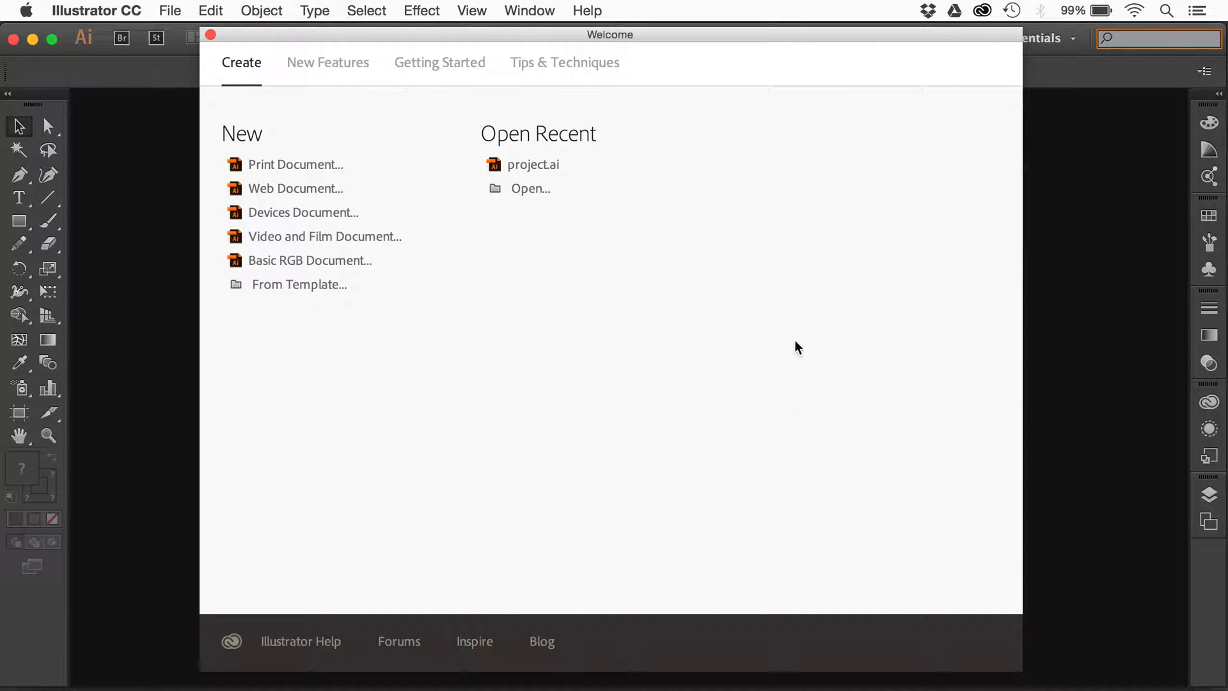
pyautogui.moveTo(573, 346)
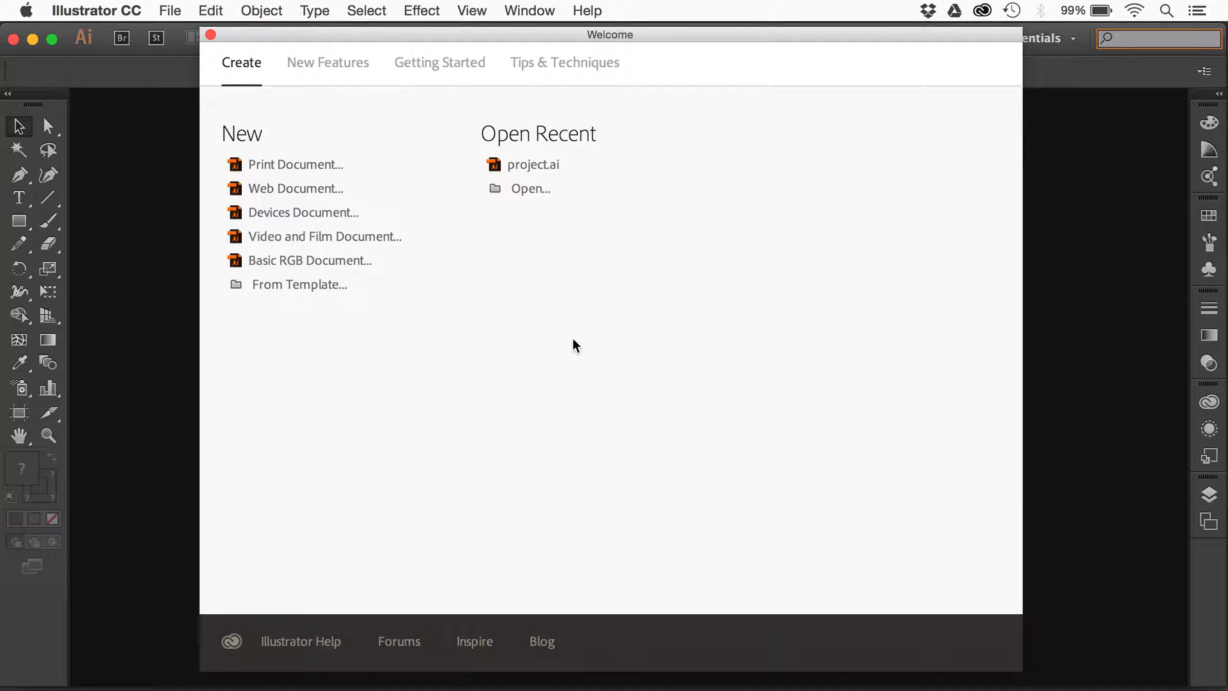
# Browse the New Features and Getting Started tutorials tabs of Illustrator's Welcome screen.
pyautogui.click(327, 63)
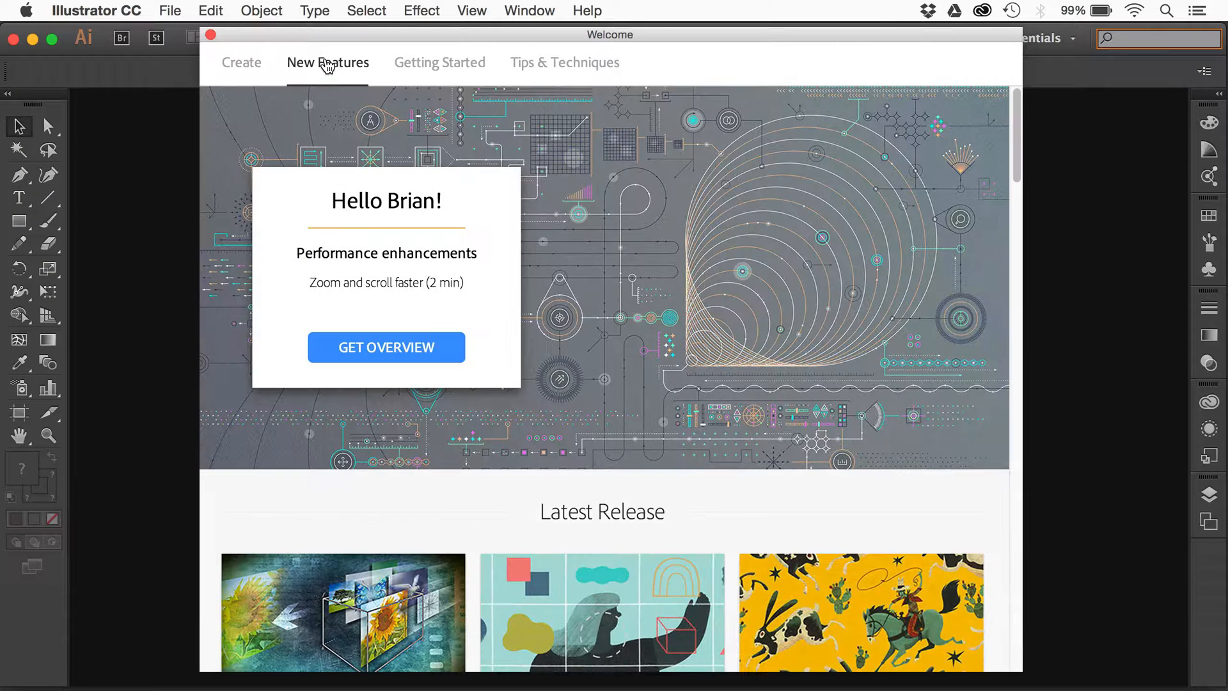
pyautogui.click(439, 63)
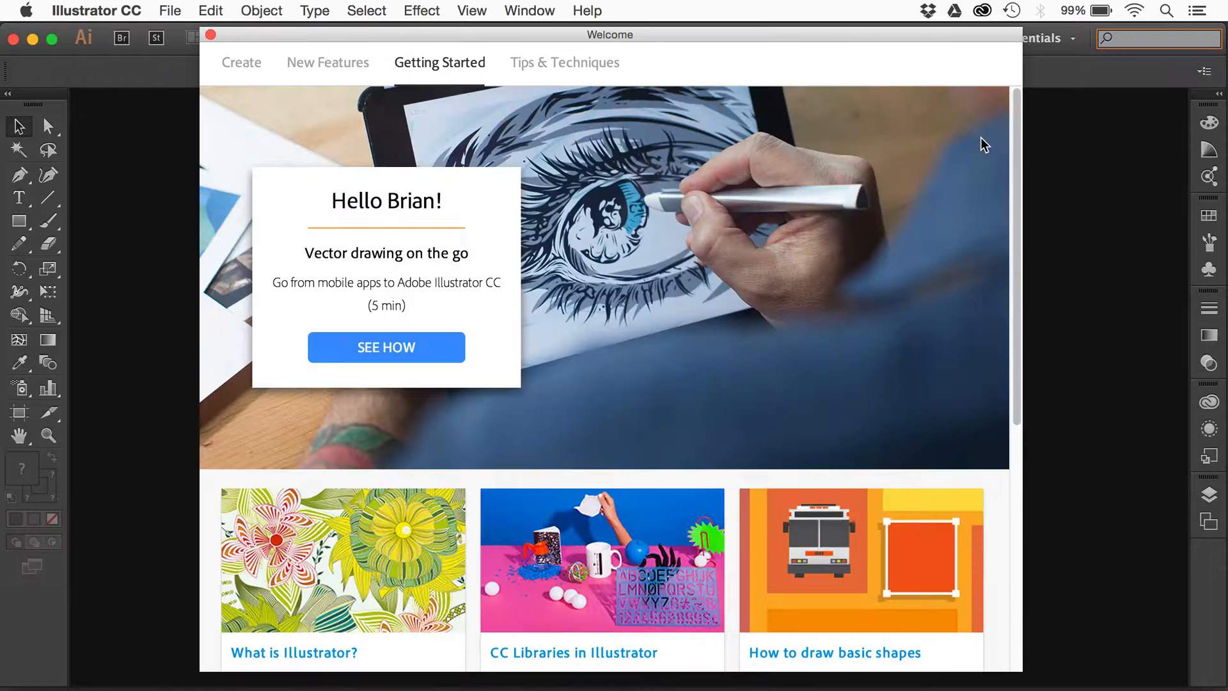
pyautogui.scroll(-3)
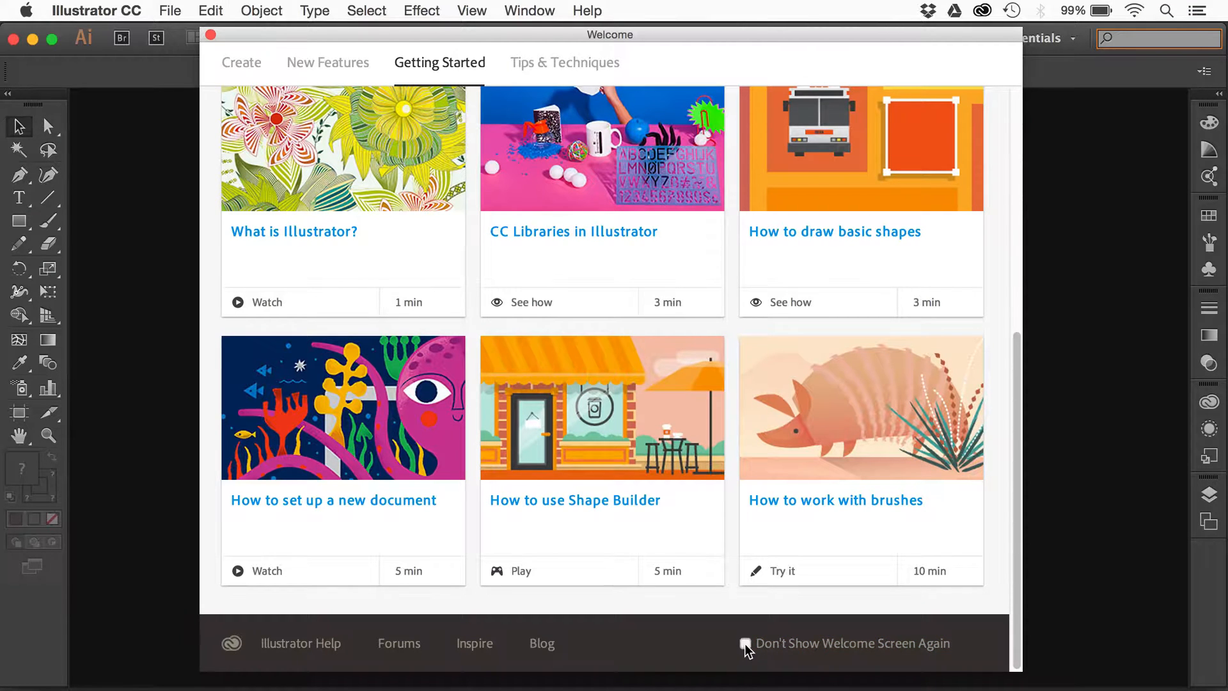
# Check 'Don't Show Welcome Screen Again', close the Welcome window, and bring up InDesign CC.
pyautogui.click(744, 643)
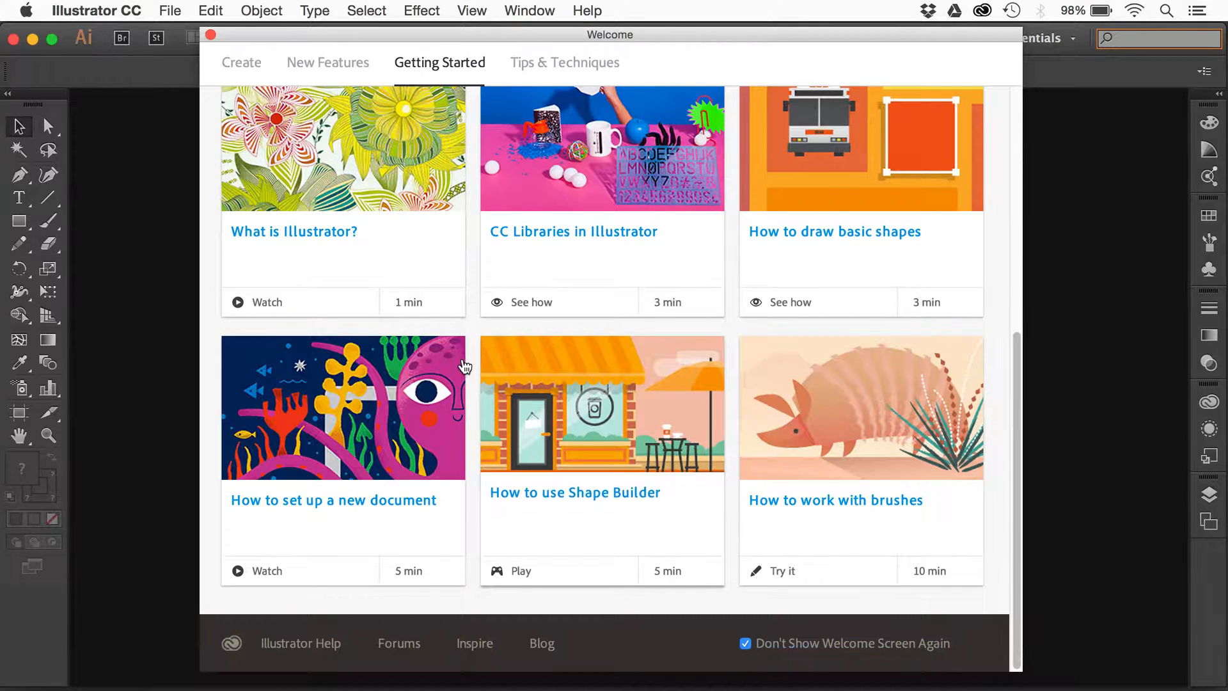
pyautogui.click(210, 35)
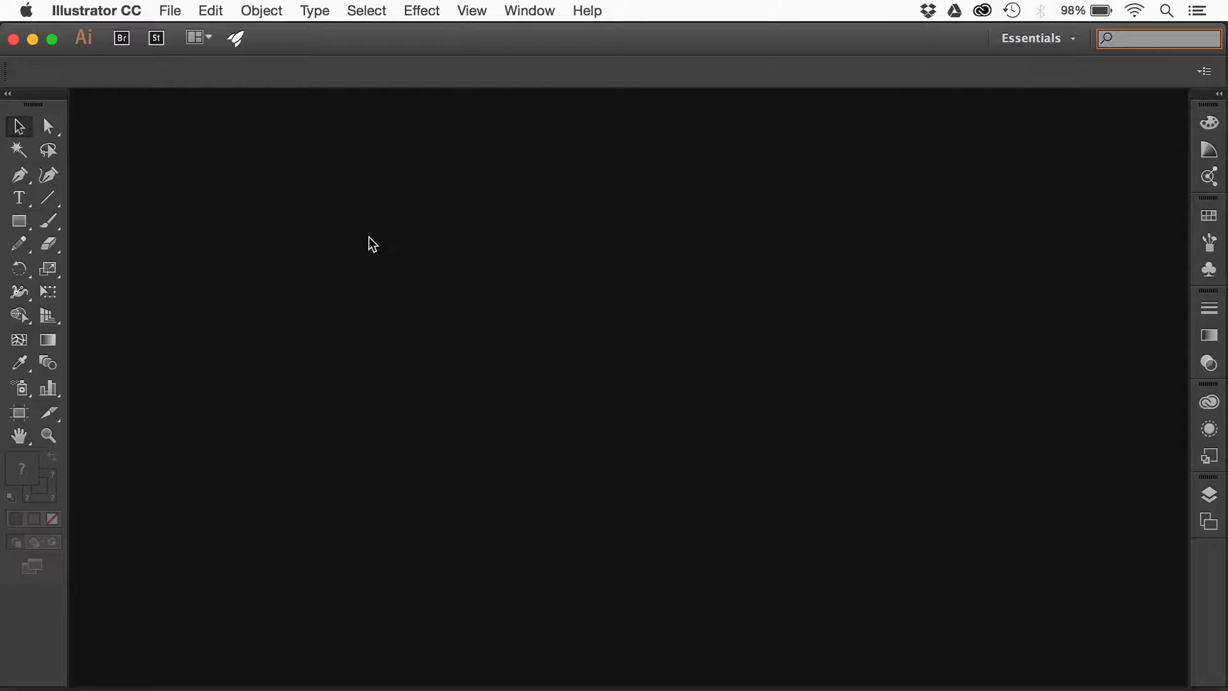
pyautogui.click(586, 10)
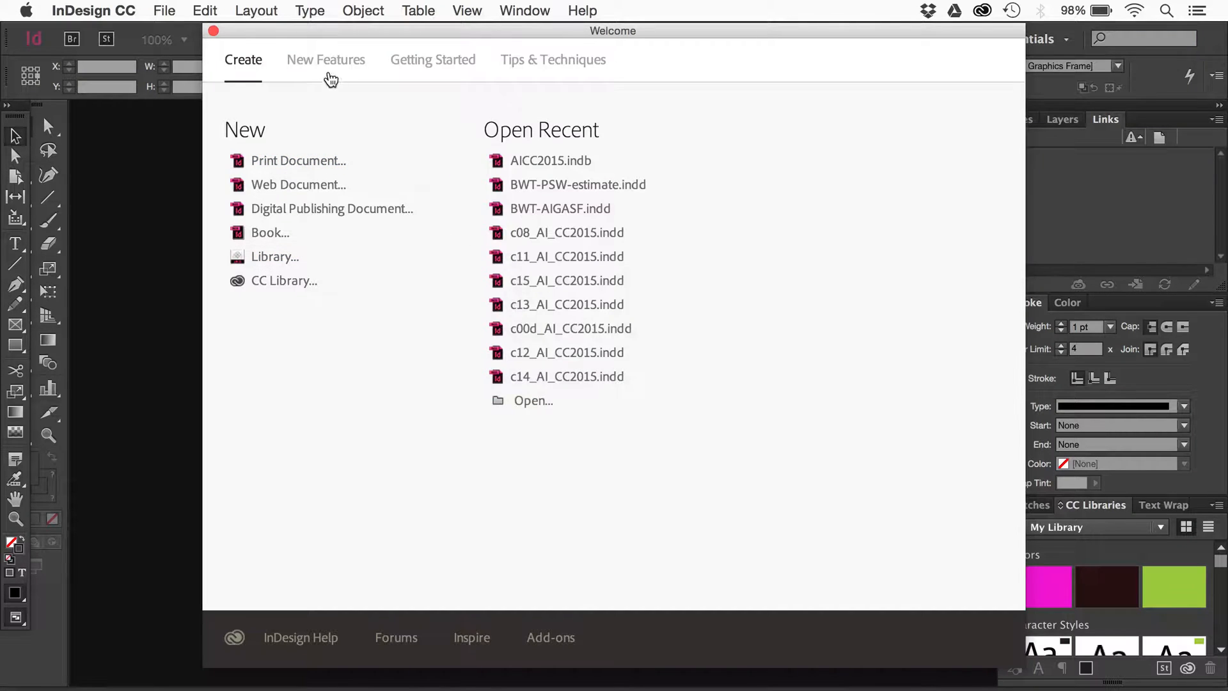
# In InDesign's New Features tab, check 'Don't Show Welcome Screen Again' and close the window.
pyautogui.click(325, 60)
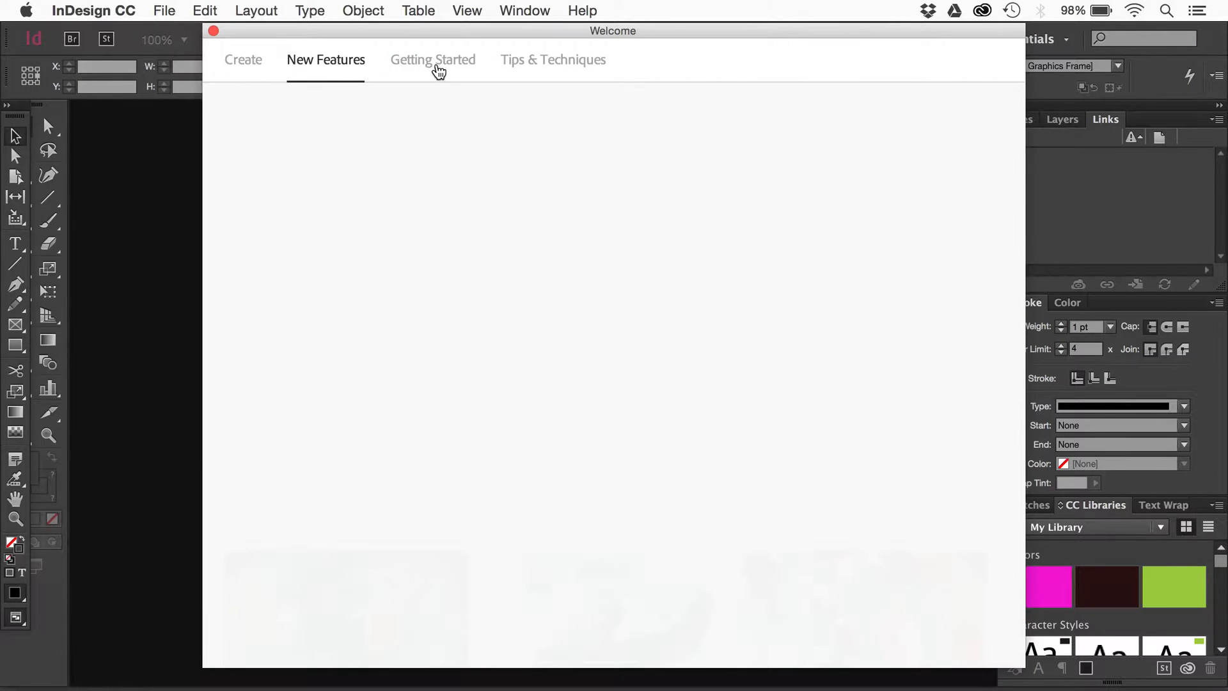
pyautogui.scroll(-3)
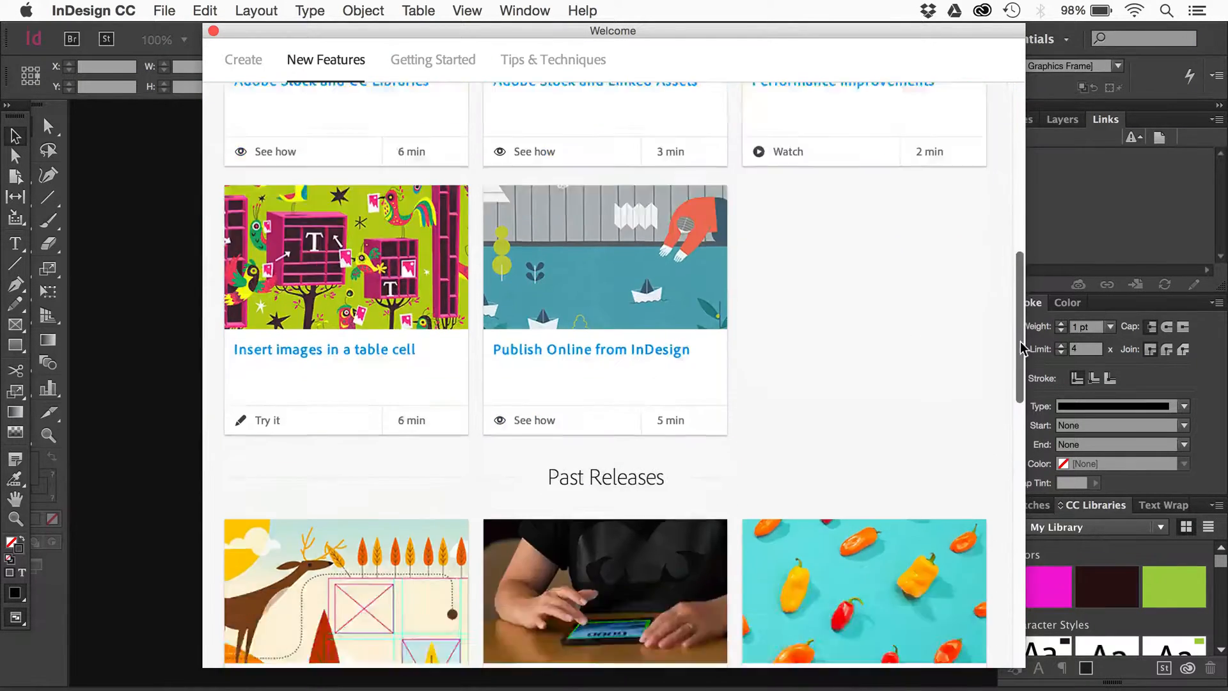
pyautogui.scroll(-3)
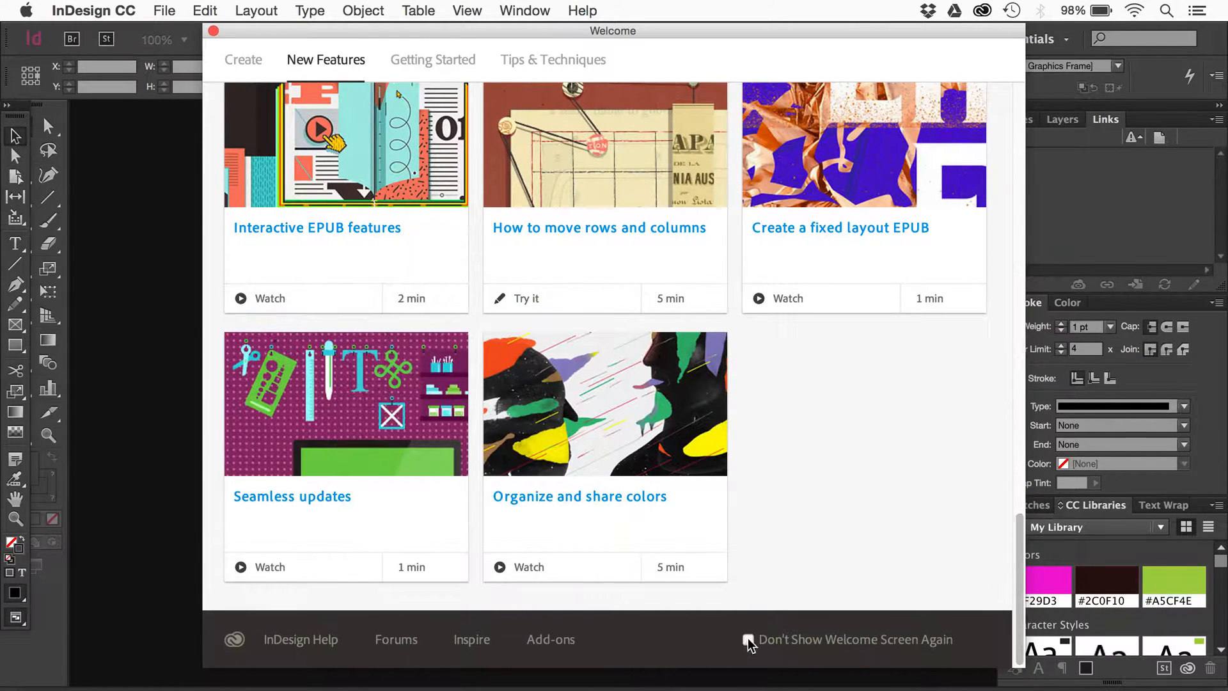
pyautogui.click(748, 639)
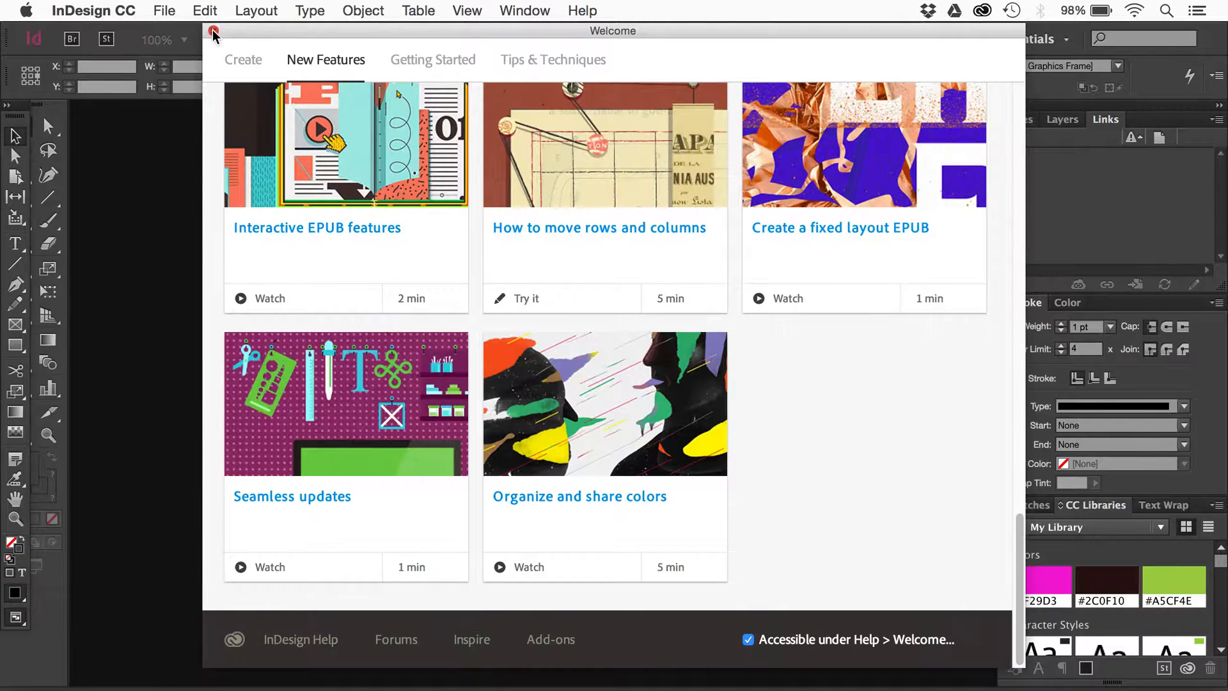
pyautogui.click(213, 30)
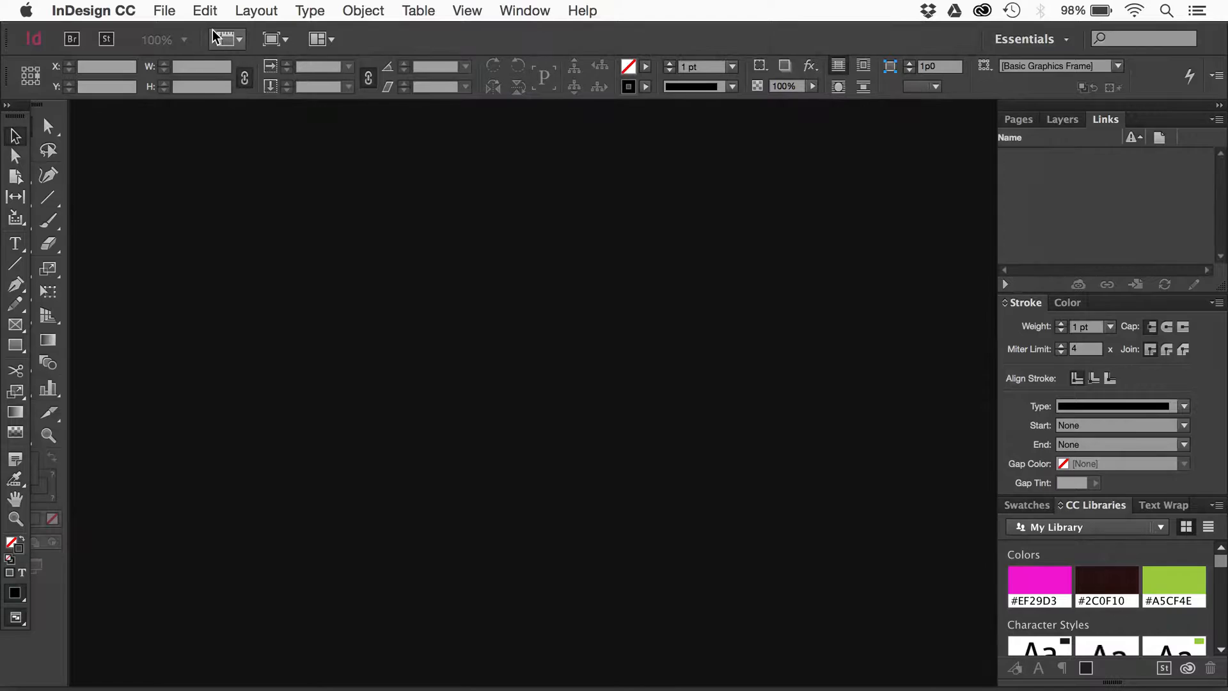